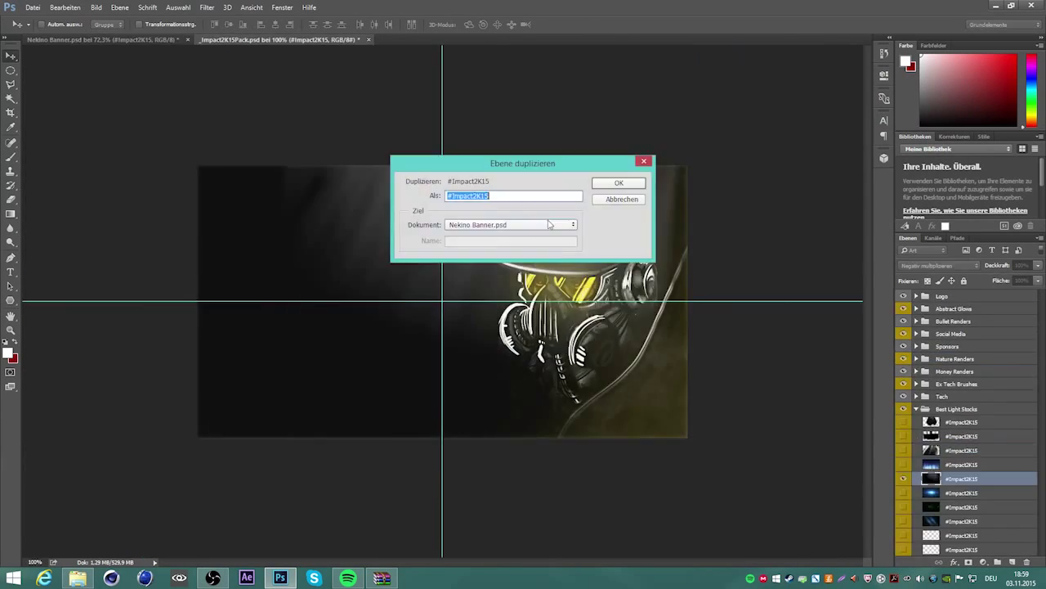
# Step: Duplicate the light stock and particles layers from the Impact pack into Nekino Banner.psd
pyautogui.click(618, 182)
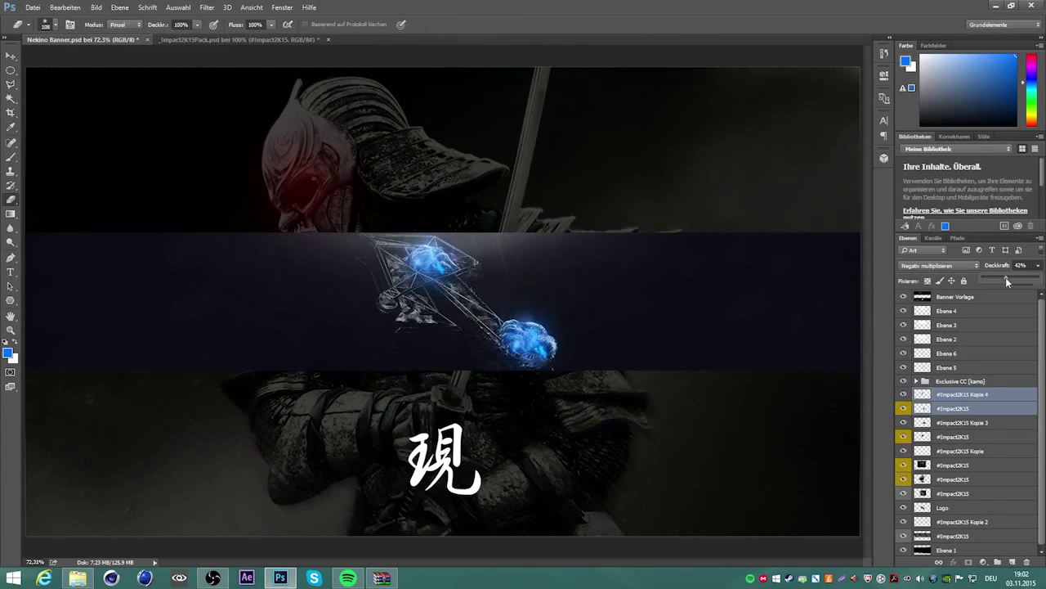
pyautogui.click(348, 578)
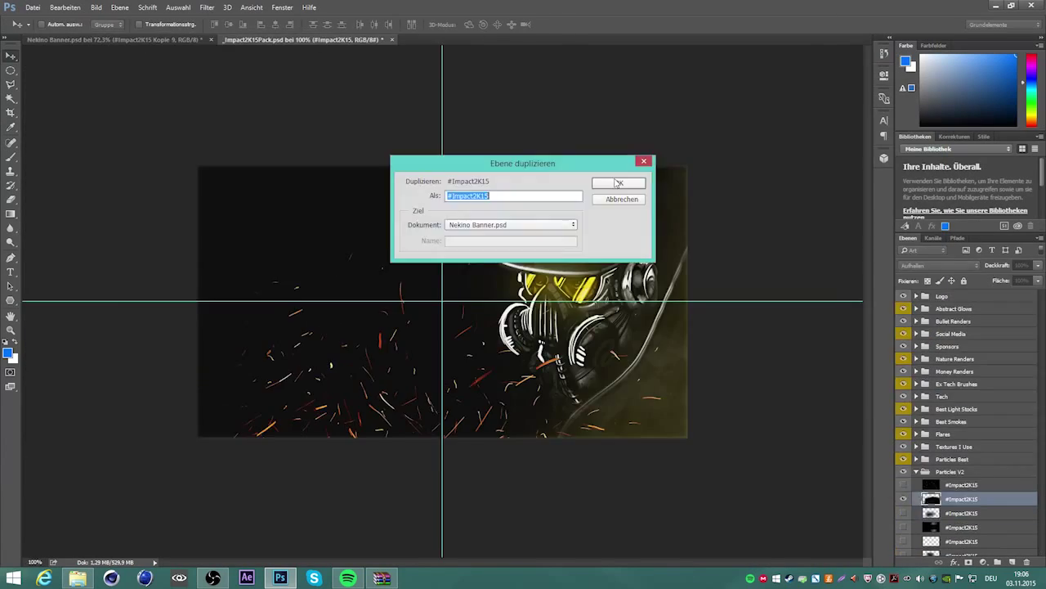
pyautogui.click(619, 183)
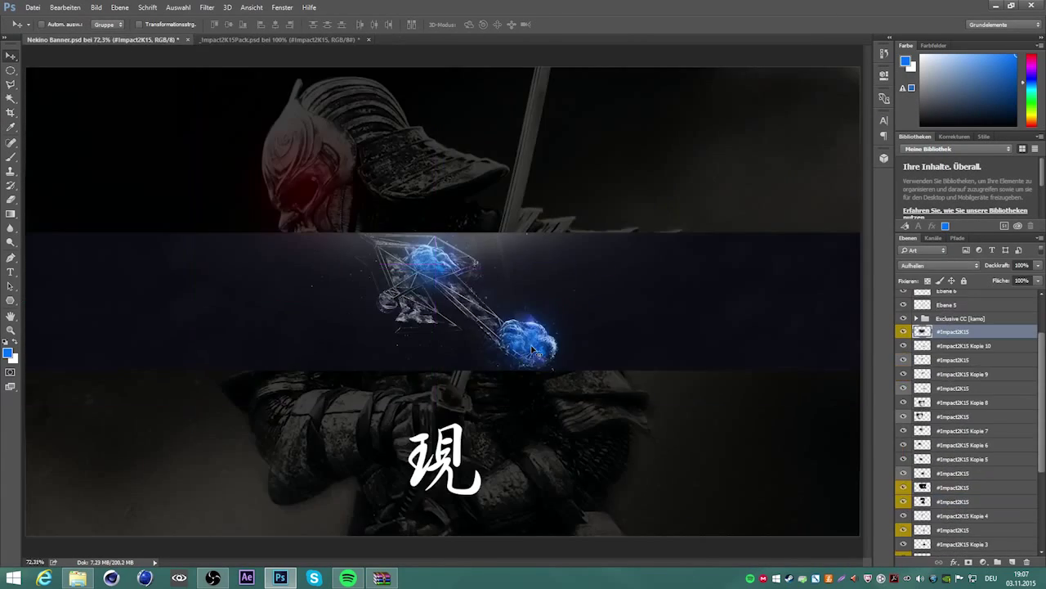
# Step: Set blend modes and opacity on the added light layers, then merge them
pyautogui.click(278, 40)
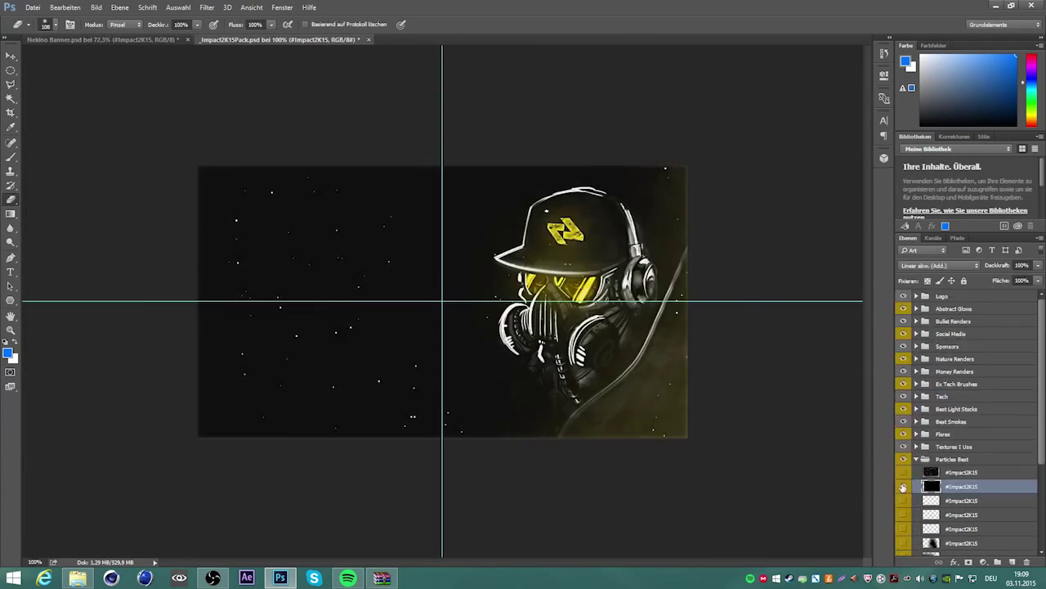
pyautogui.click(82, 39)
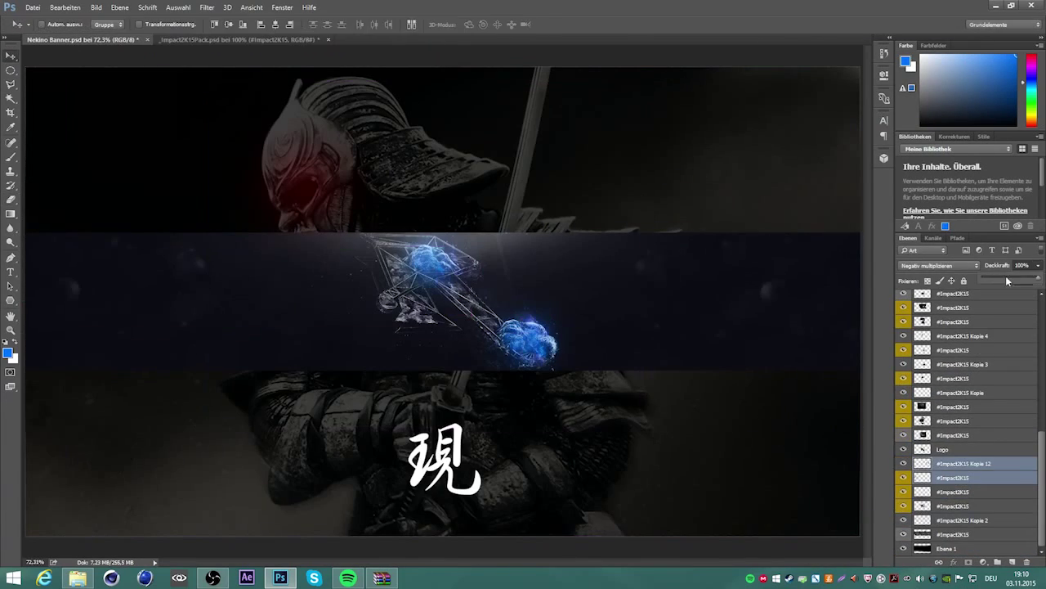
pyautogui.click(237, 40)
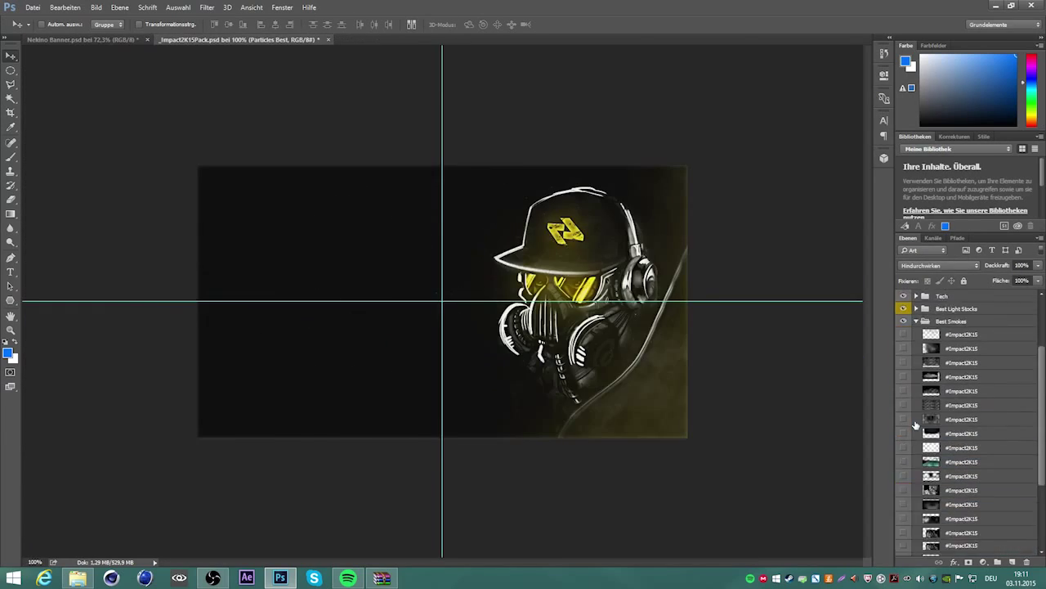
pyautogui.click(82, 40)
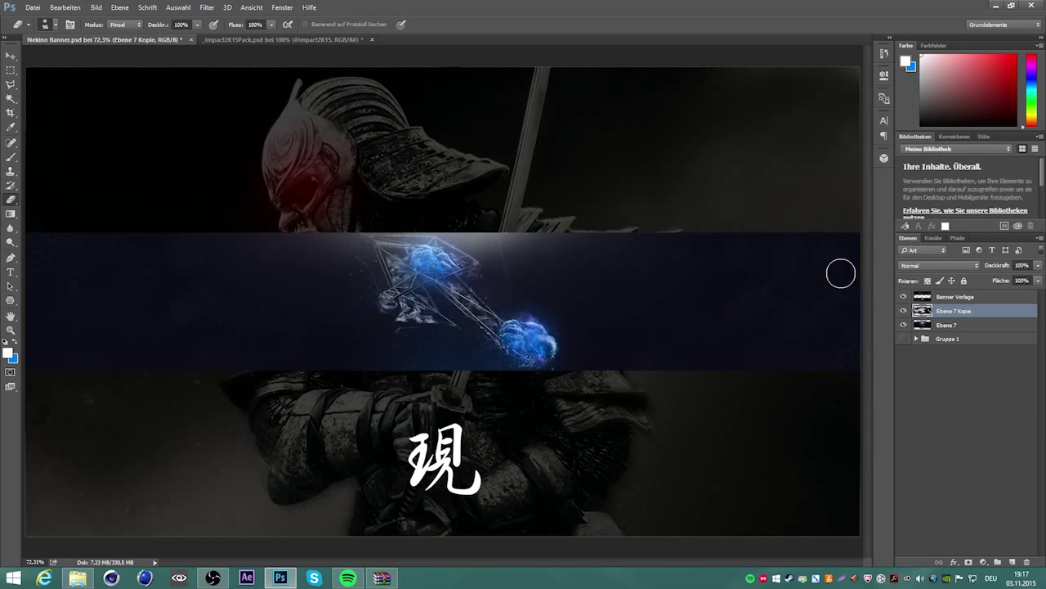
pyautogui.click(206, 7)
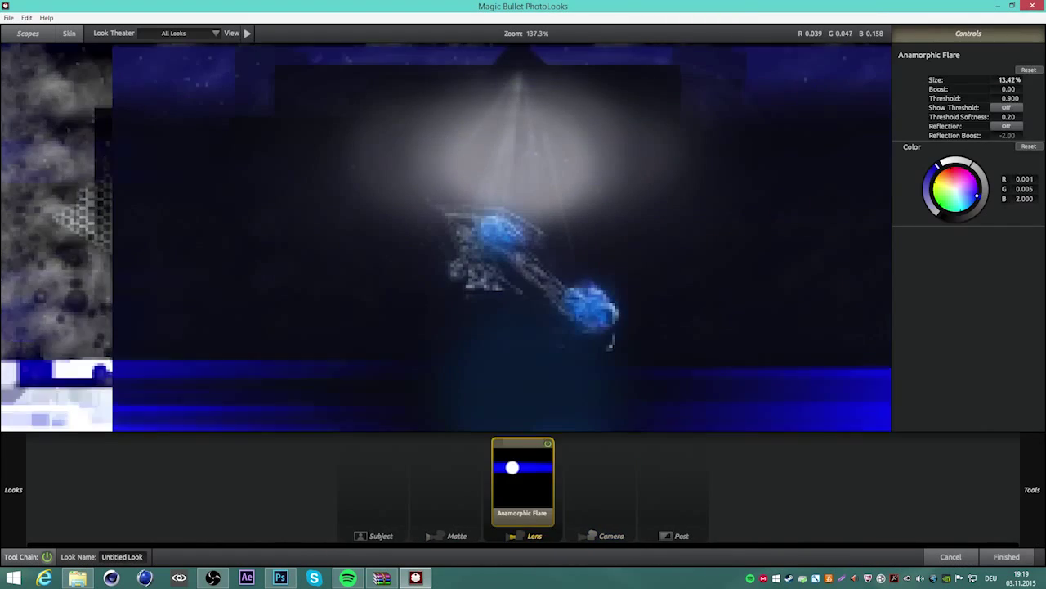
# Step: Apply a blue Anamorphic Flare from the Lens tools, adjusting its size and threshold
pyautogui.click(279, 578)
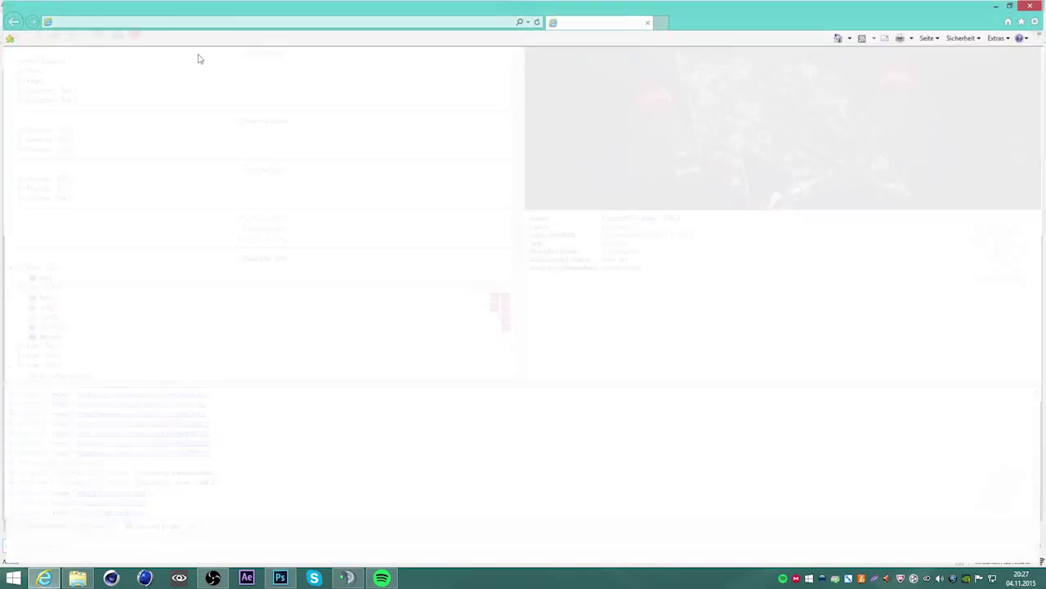
# Step: Close the browser page and return to Photoshop's Abstract Glows group
pyautogui.click(280, 578)
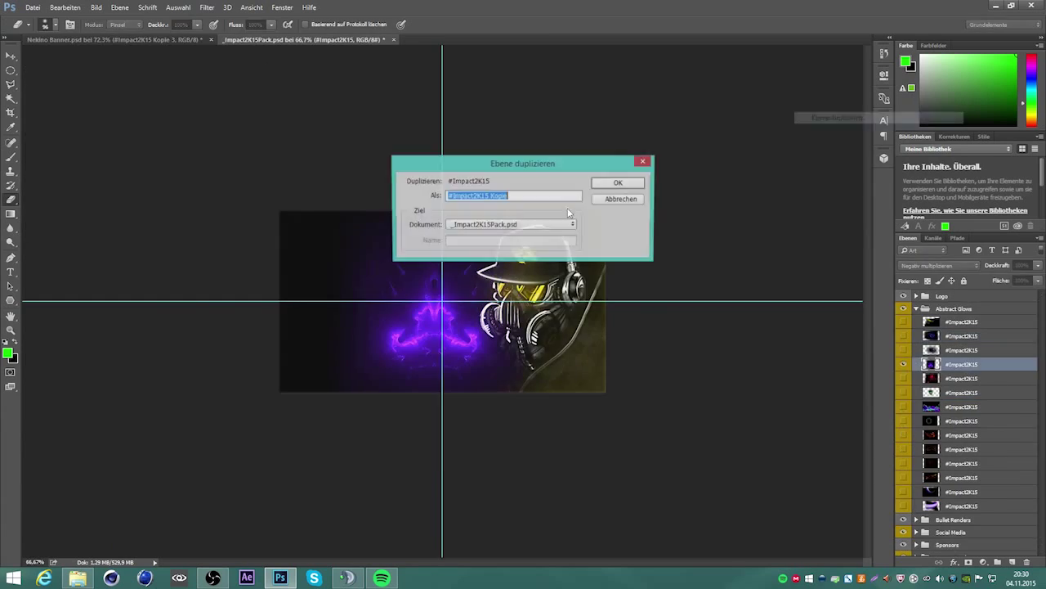
# Step: Copy the abstract glow layer in and paint soft green Lighten glow around the canister render
pyautogui.click(617, 183)
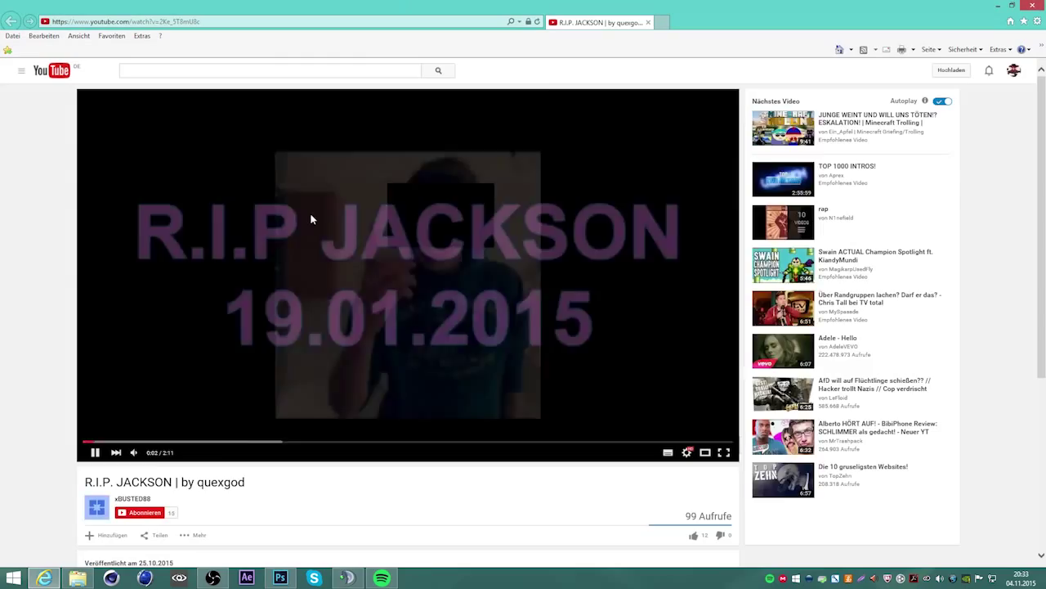
pyautogui.click(279, 578)
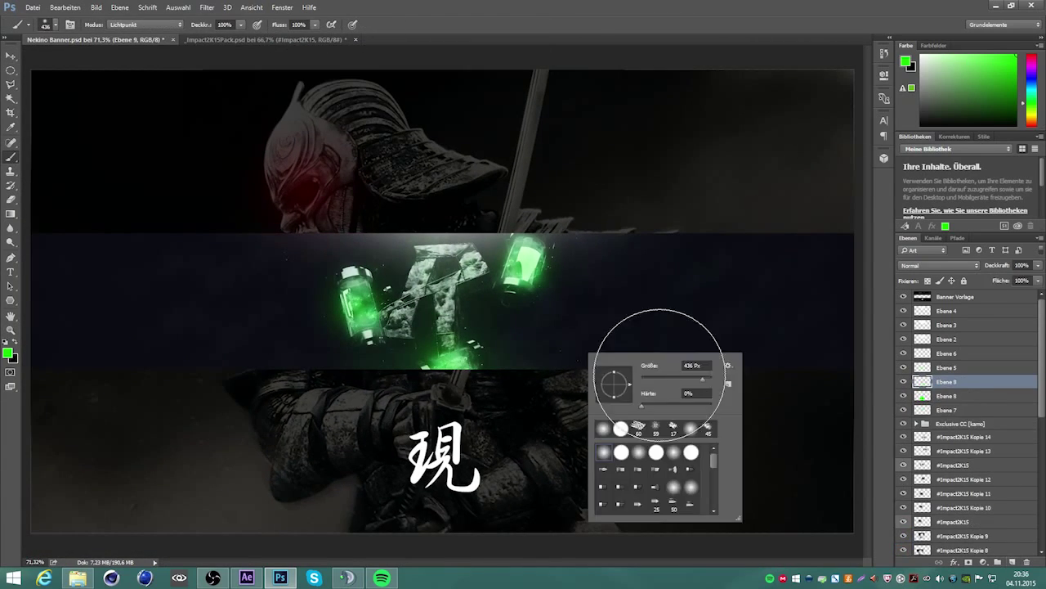
# Step: Add Particles Best layers at 25% opacity and merge visible artwork into Ebene 4
pyautogui.click(262, 39)
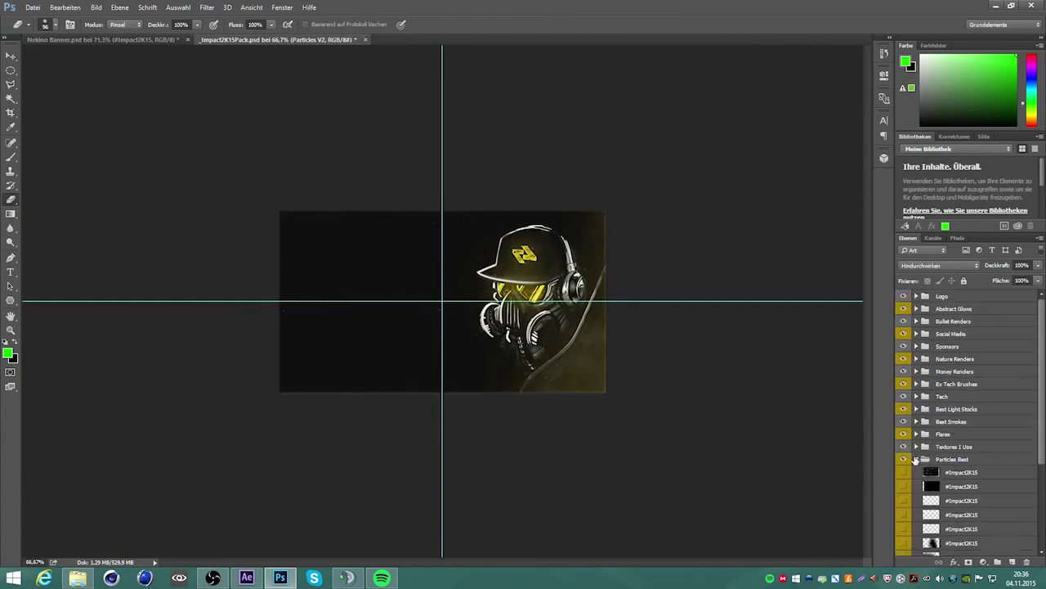
pyautogui.click(81, 40)
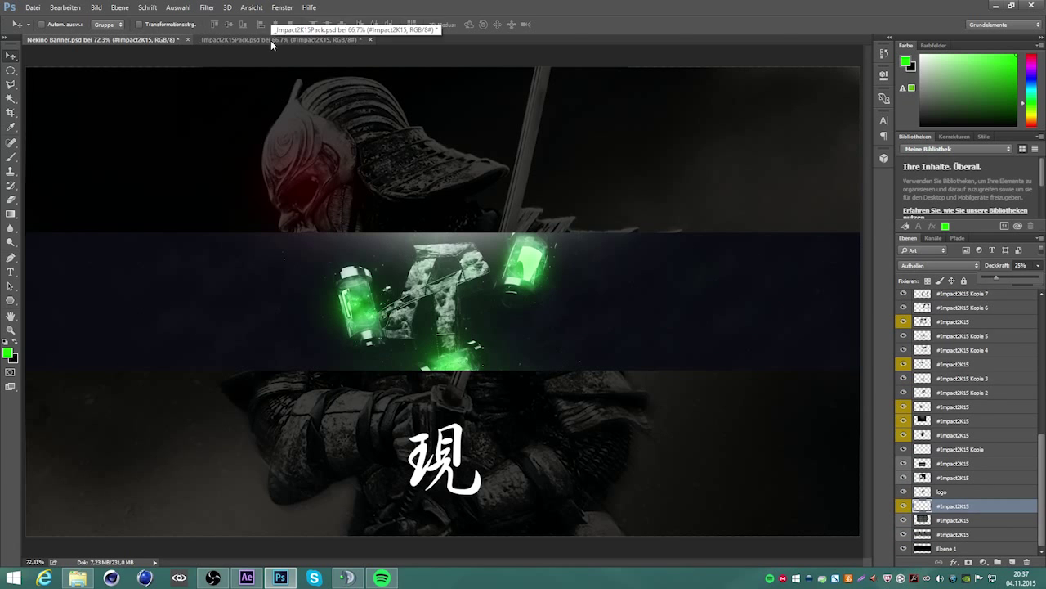
pyautogui.click(82, 40)
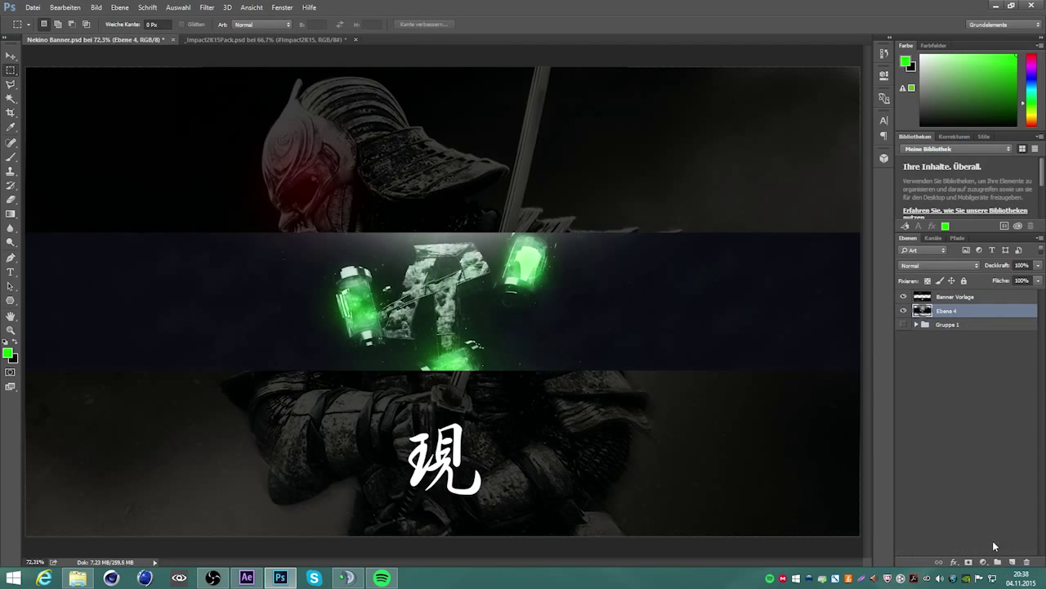